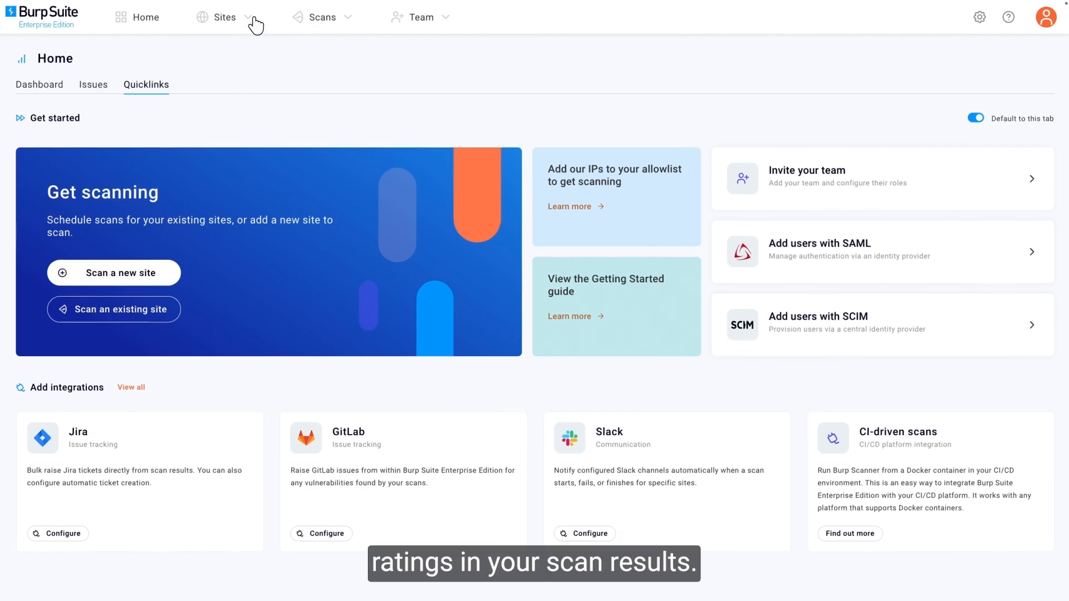
# Open Edit issue severity for the Deep scan's 'TLS cookie without secure flag set' issue.
pyautogui.click(314, 17)
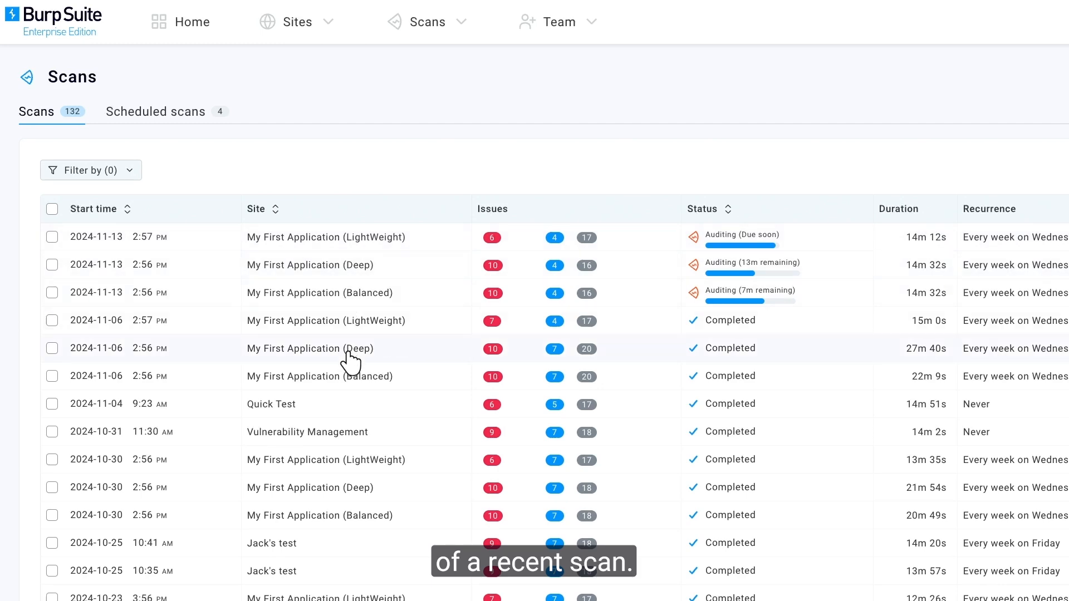
pyautogui.click(309, 349)
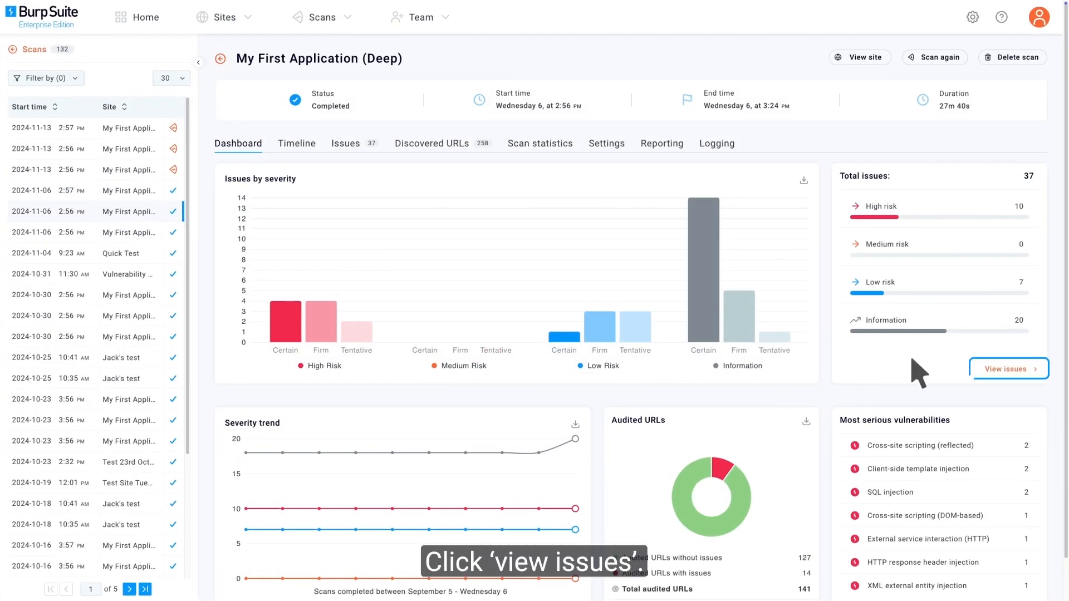
pyautogui.click(1009, 369)
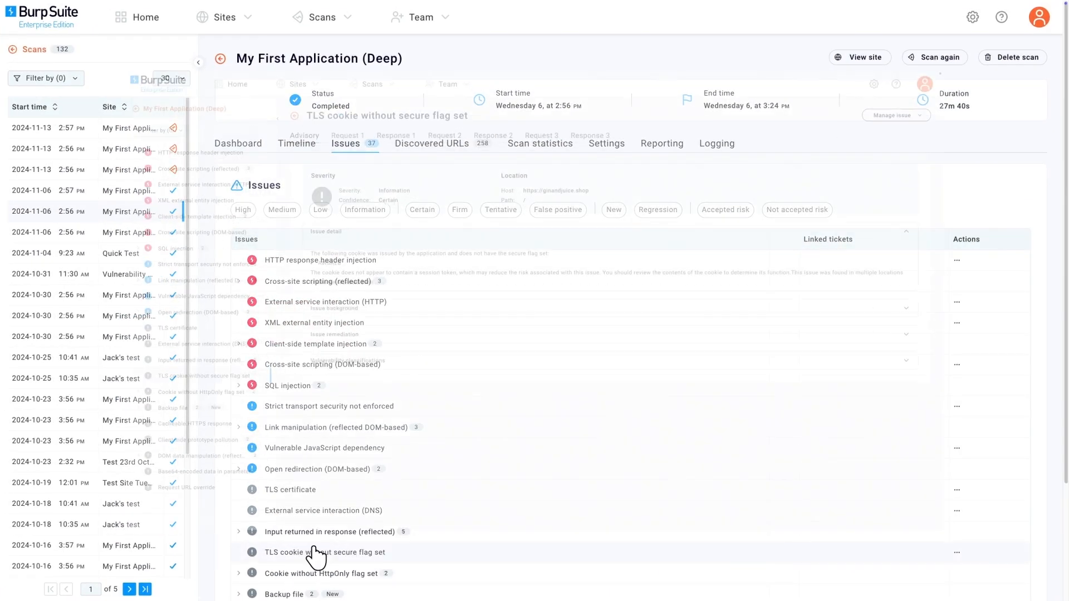
pyautogui.click(325, 552)
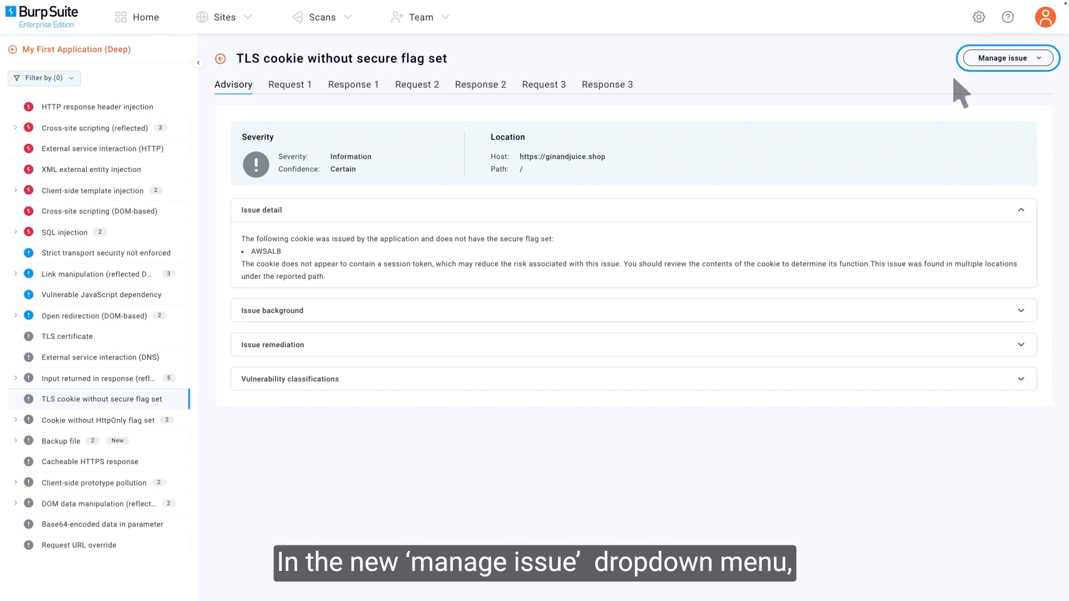
pyautogui.click(1007, 58)
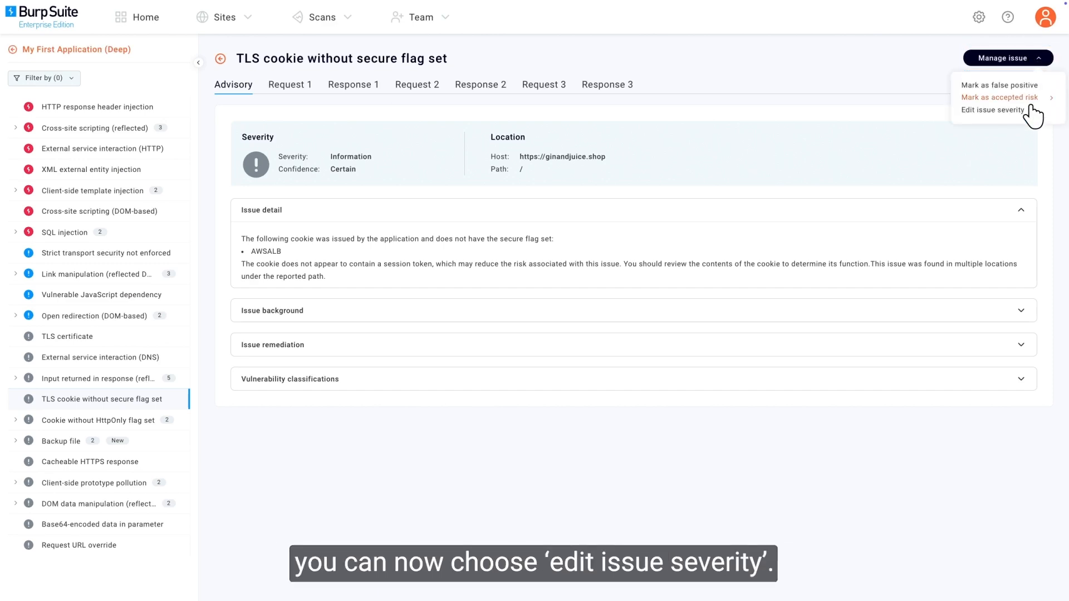
pyautogui.click(993, 109)
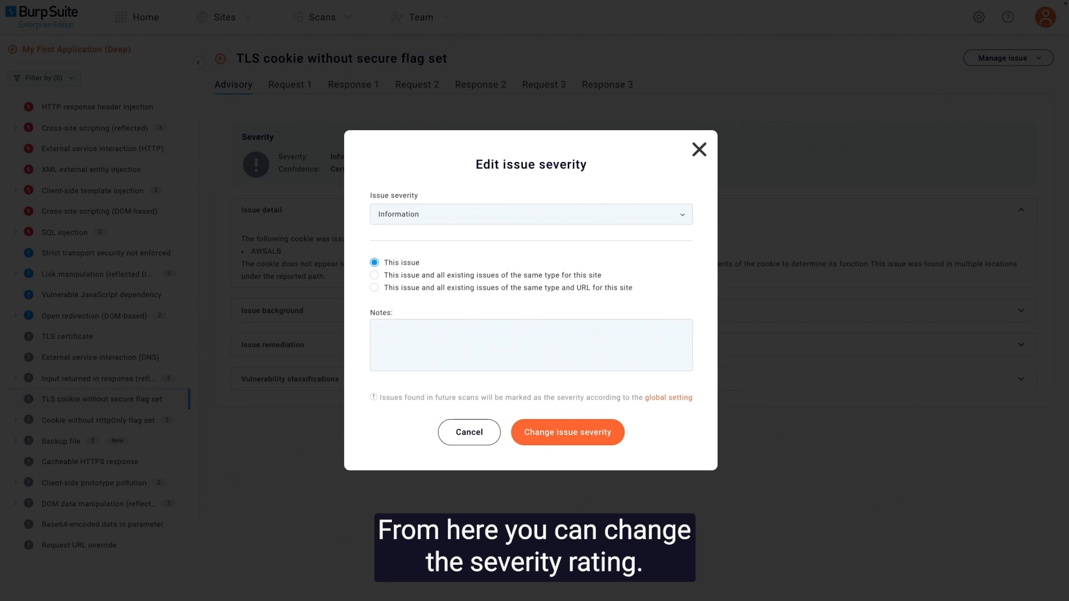
pyautogui.moveTo(644, 228)
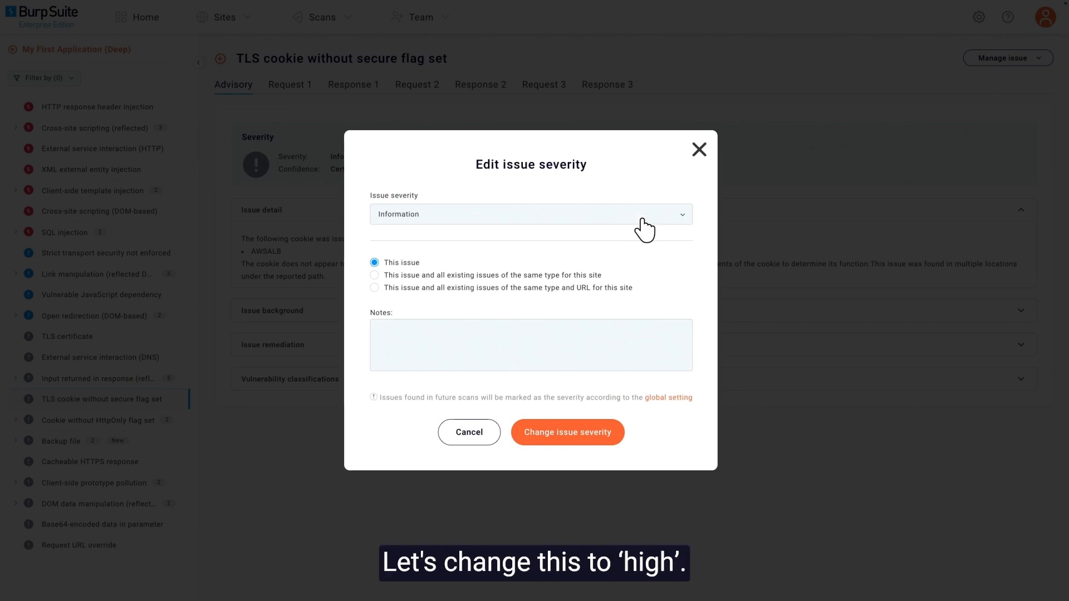
# Set severity to High with note 'We need to prioritise this issue for remediation'.
pyautogui.click(531, 214)
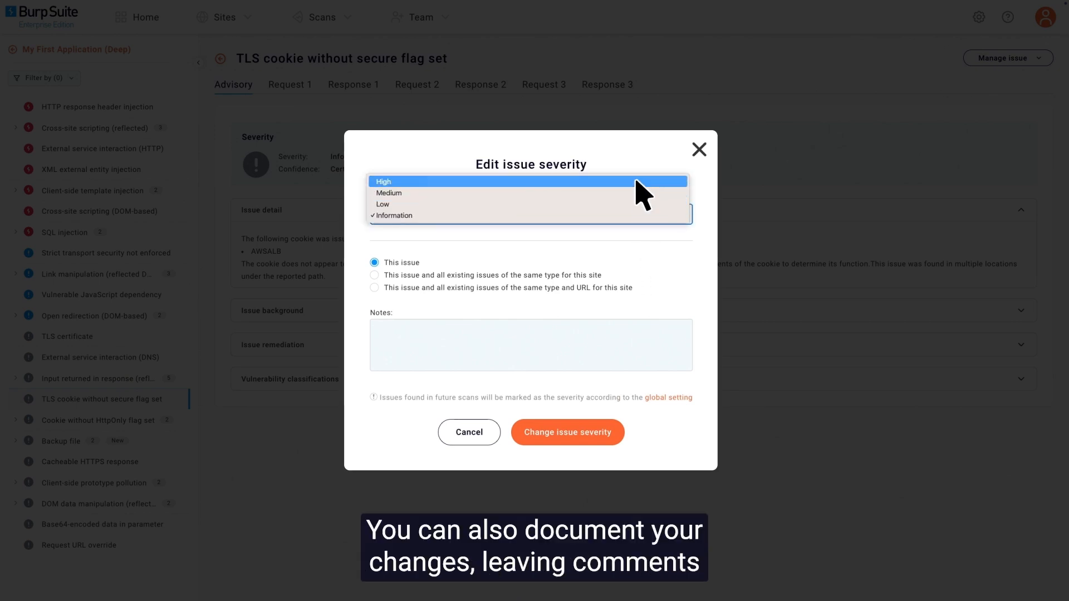
pyautogui.click(531, 182)
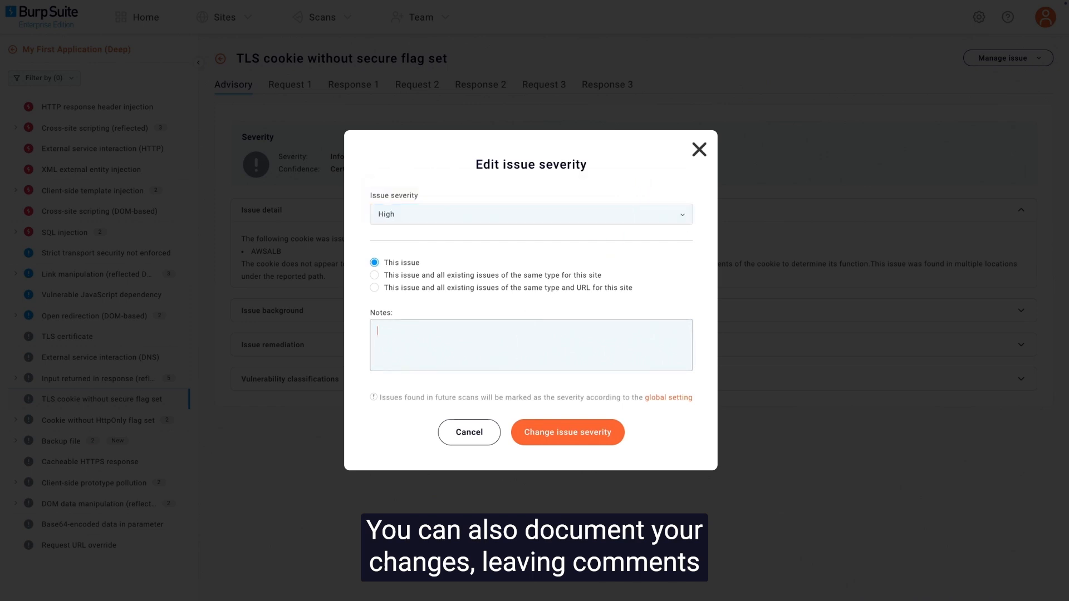
pyautogui.write('We need to prioritise this issue for remediation')
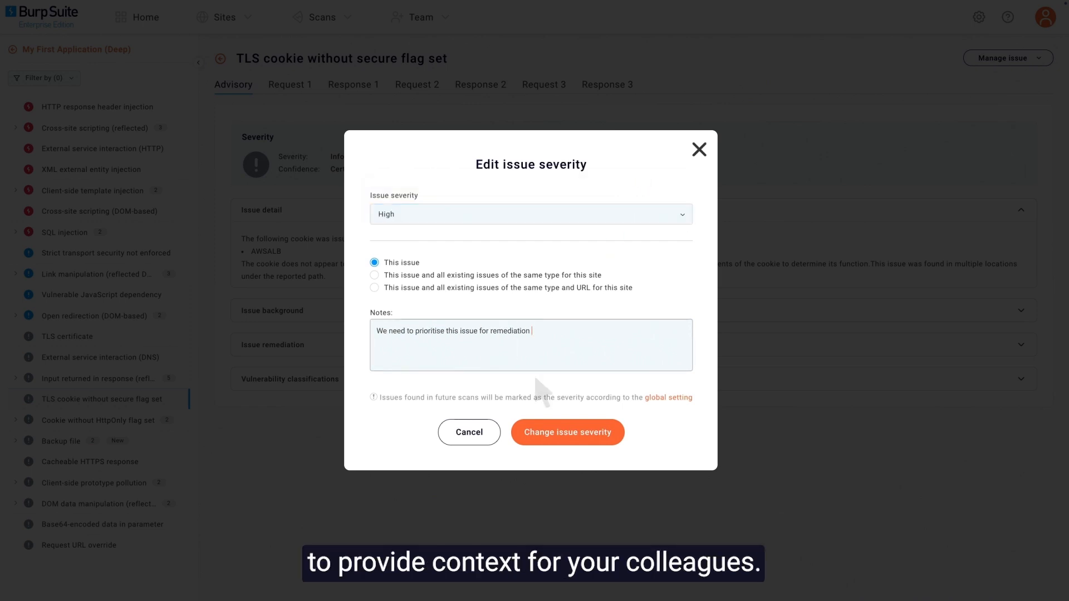
pyautogui.click(568, 432)
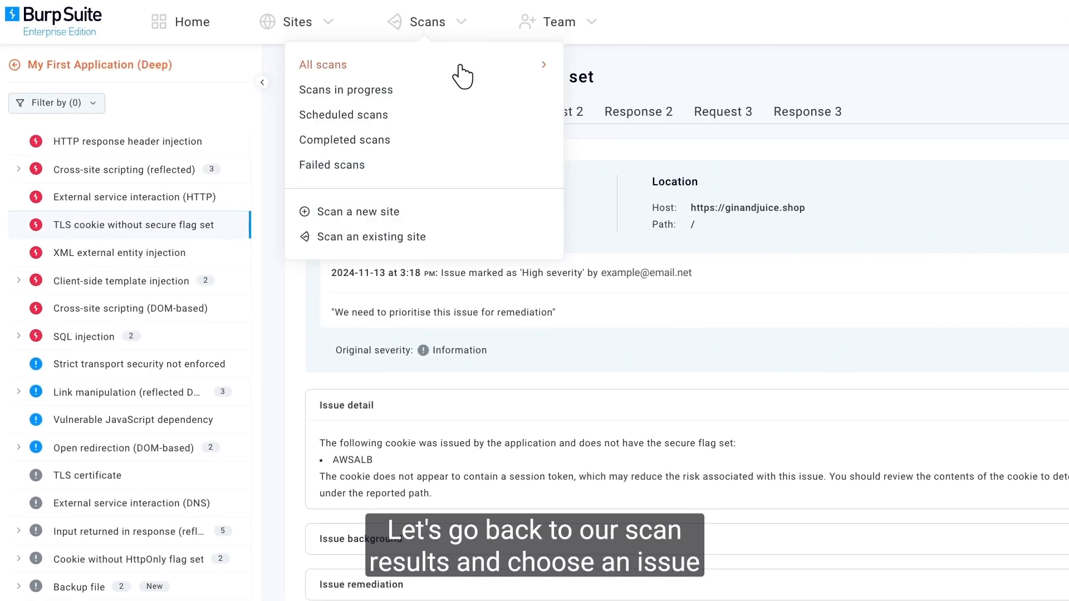
# From All scans, reopen the Deep scan and open 'Strict transport security not enforced'.
pyautogui.click(323, 65)
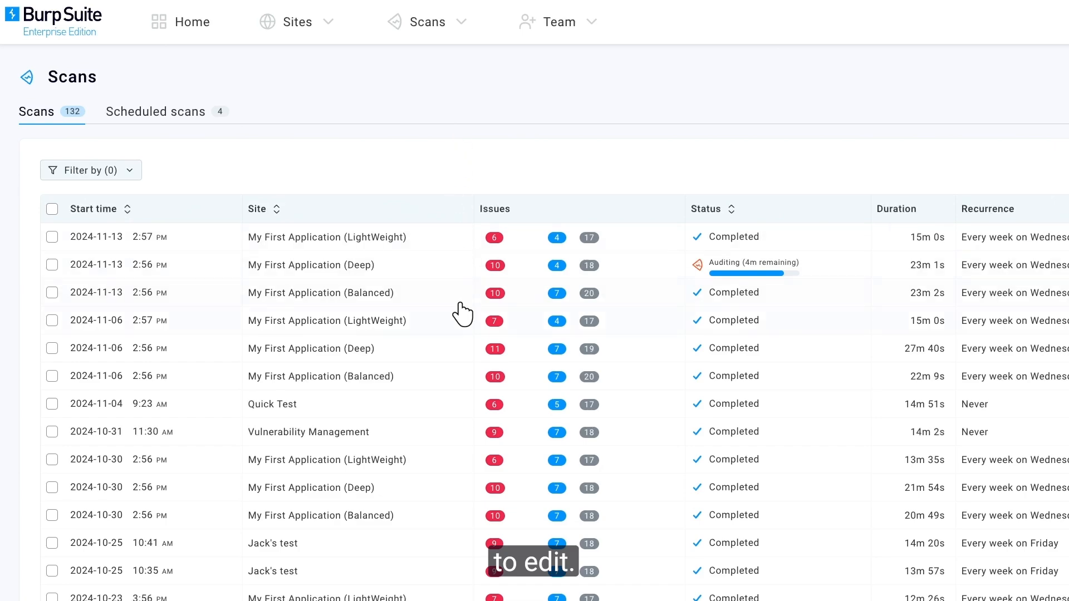
pyautogui.click(310, 265)
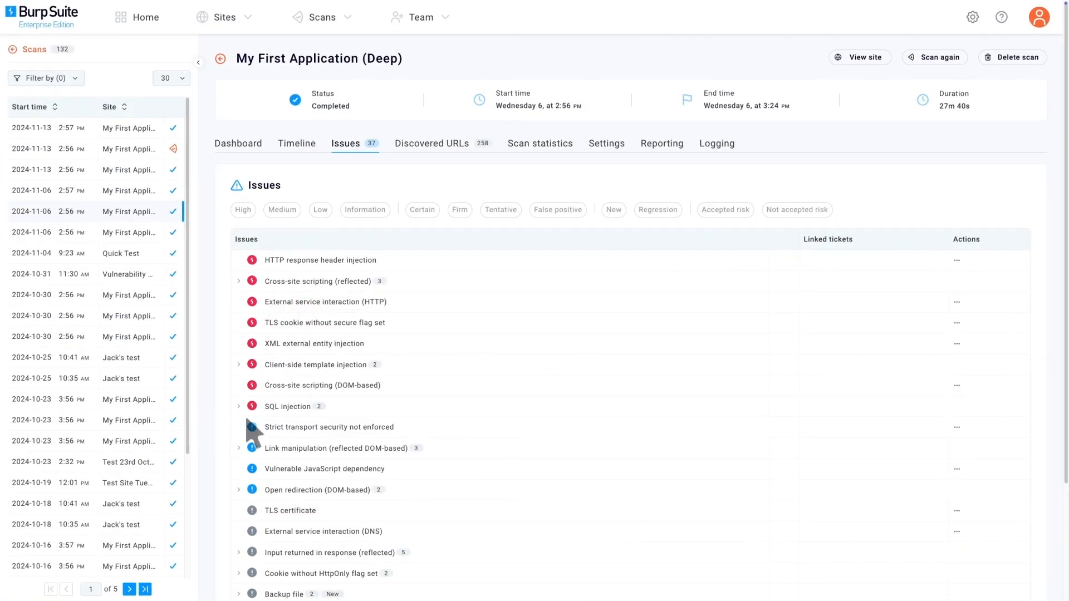
pyautogui.click(329, 427)
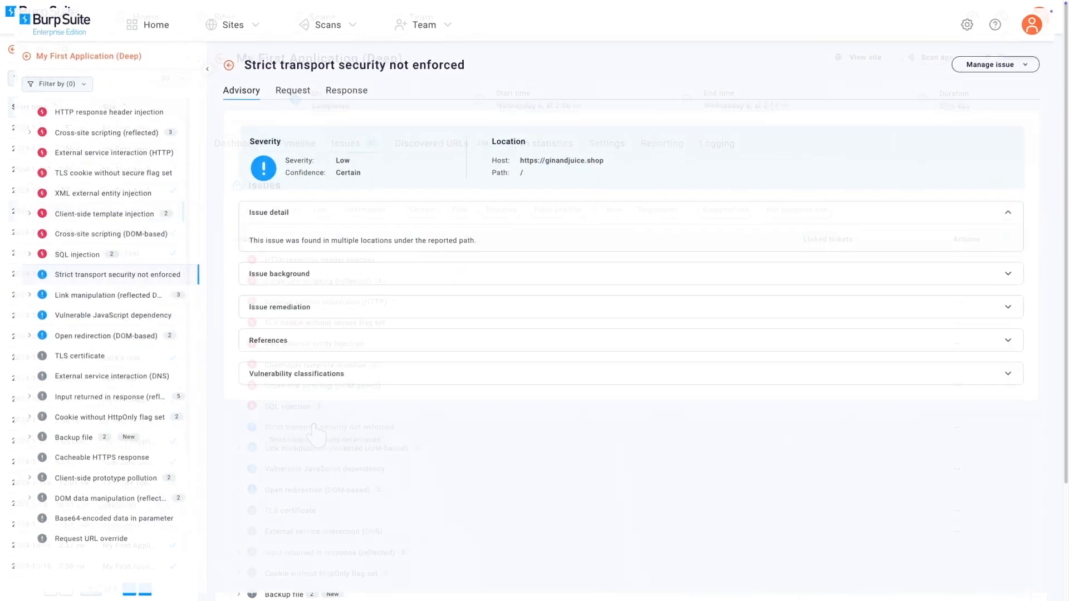
# Mark the issue as accepted risk with note 'This issue is an accepted risk due to reason a,b,c'.
pyautogui.click(996, 64)
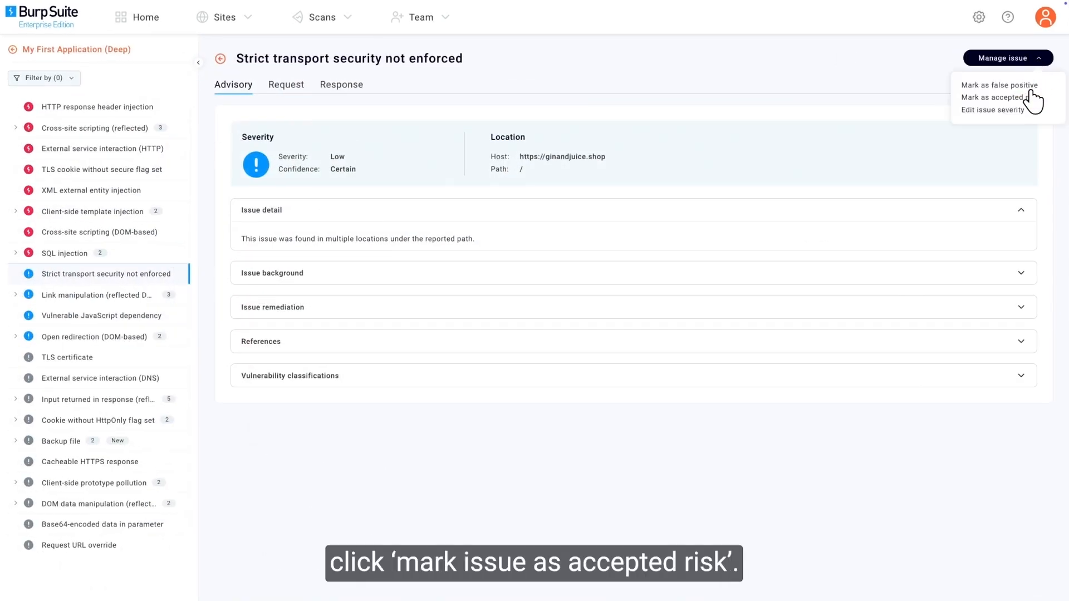
pyautogui.click(991, 97)
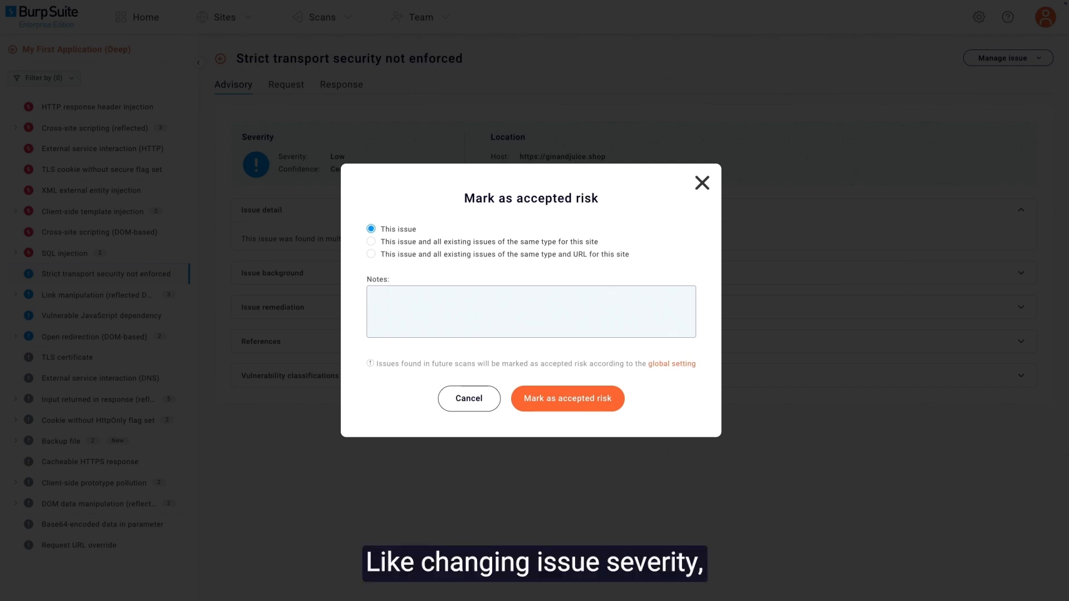
pyautogui.write('This issue is an accepted risk due to reason a,b,c')
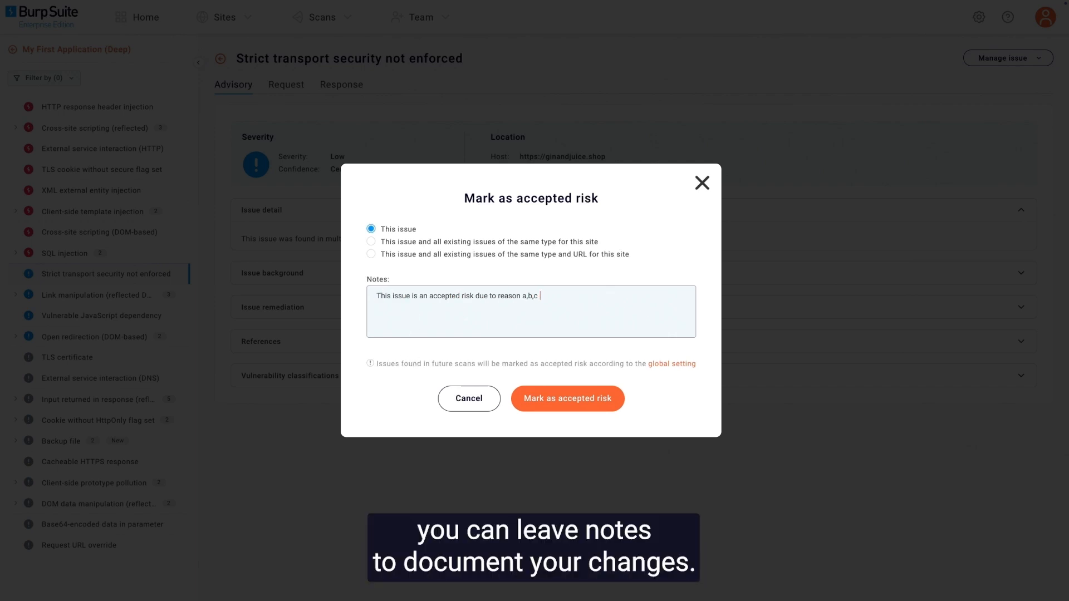
pyautogui.click(567, 398)
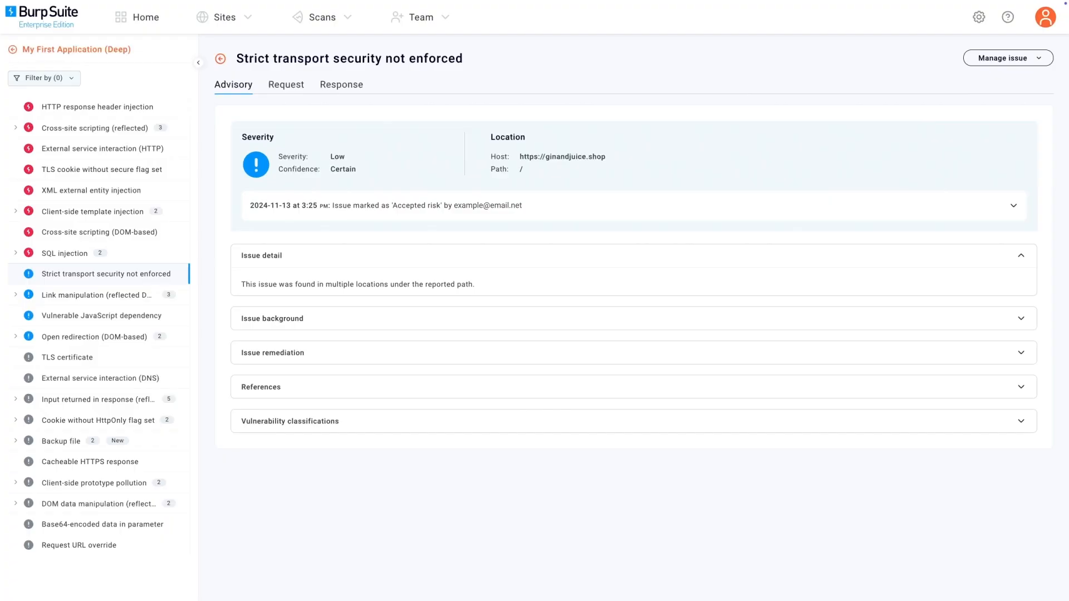
pyautogui.click(1012, 206)
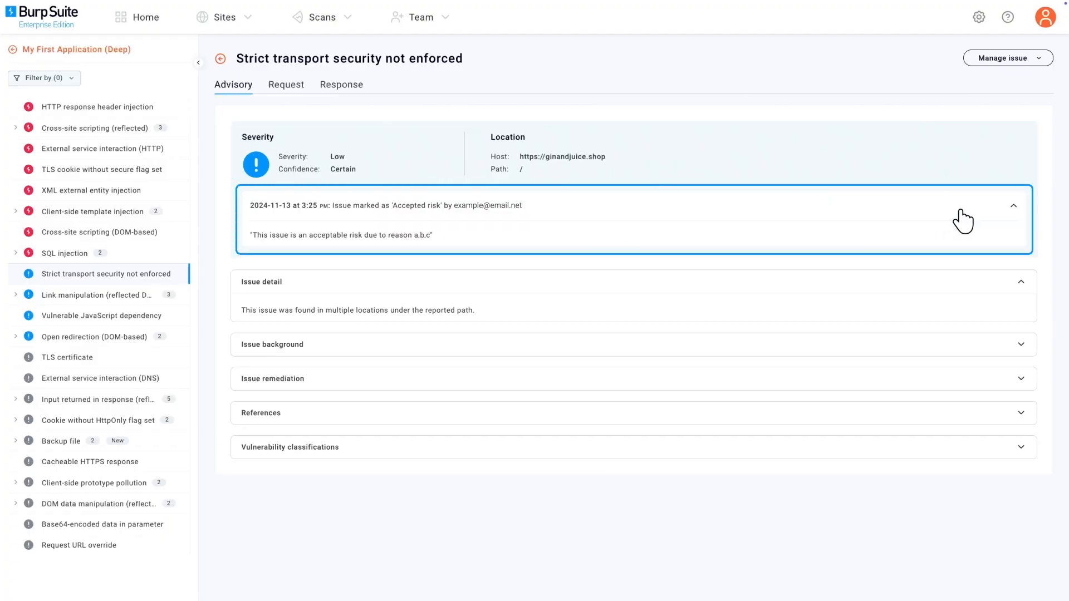